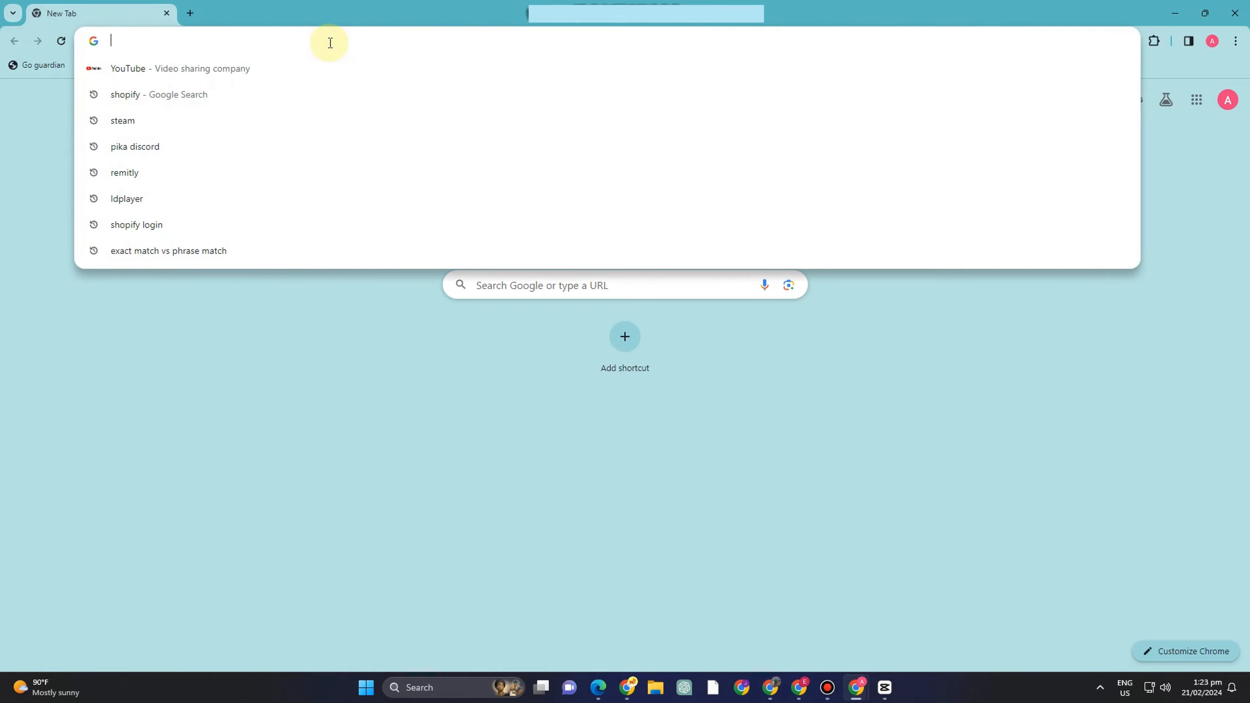
- Search Google for 'epic launcher' via the address-bar suggestion for 'ep'
type("epic la")
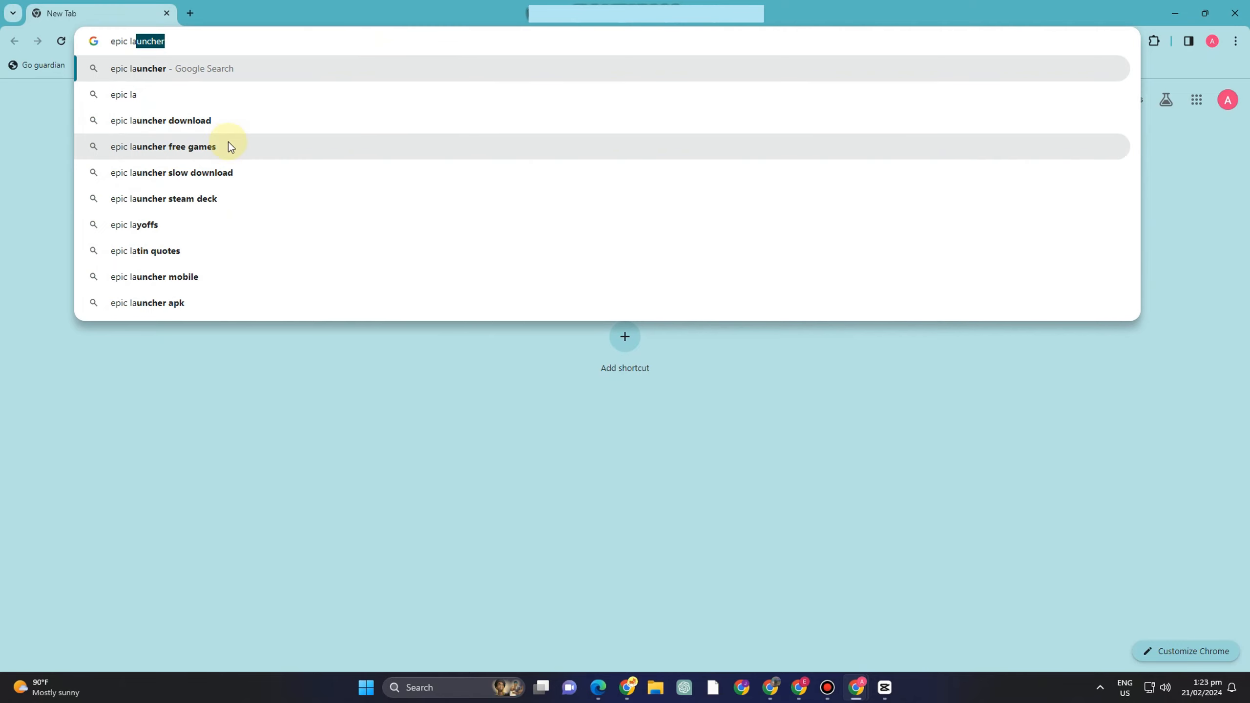
left_click(172, 67)
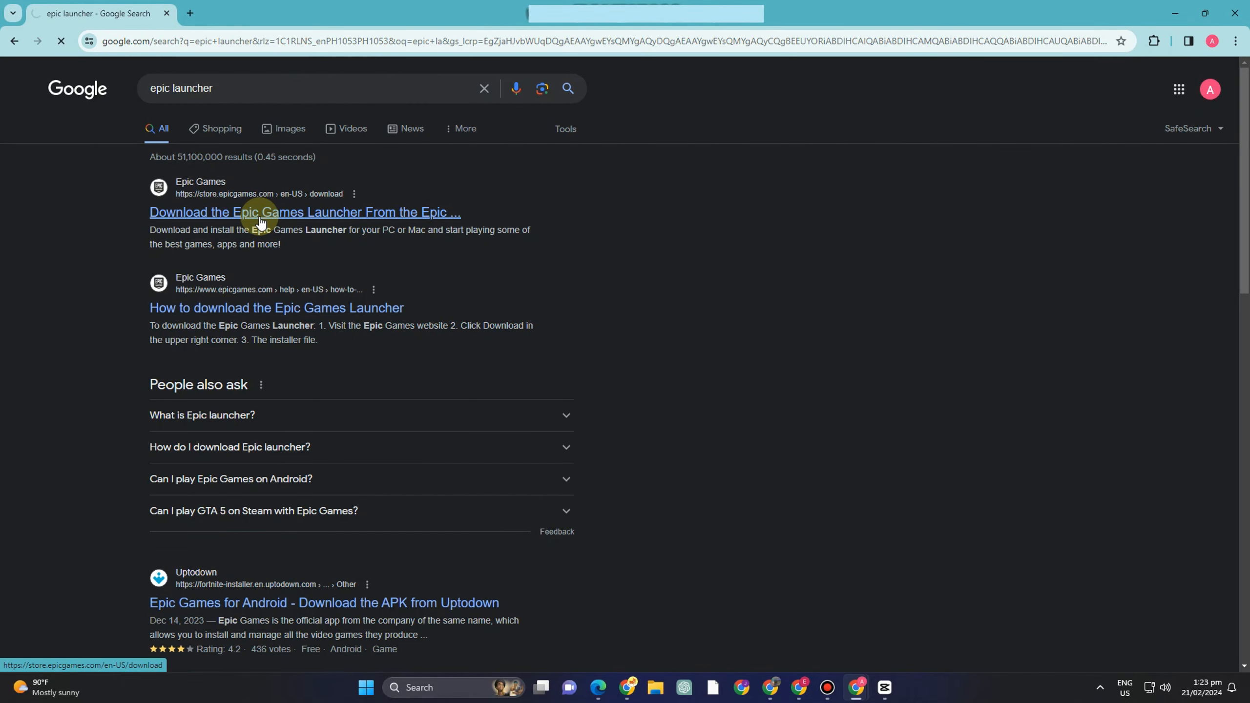
left_click(305, 212)
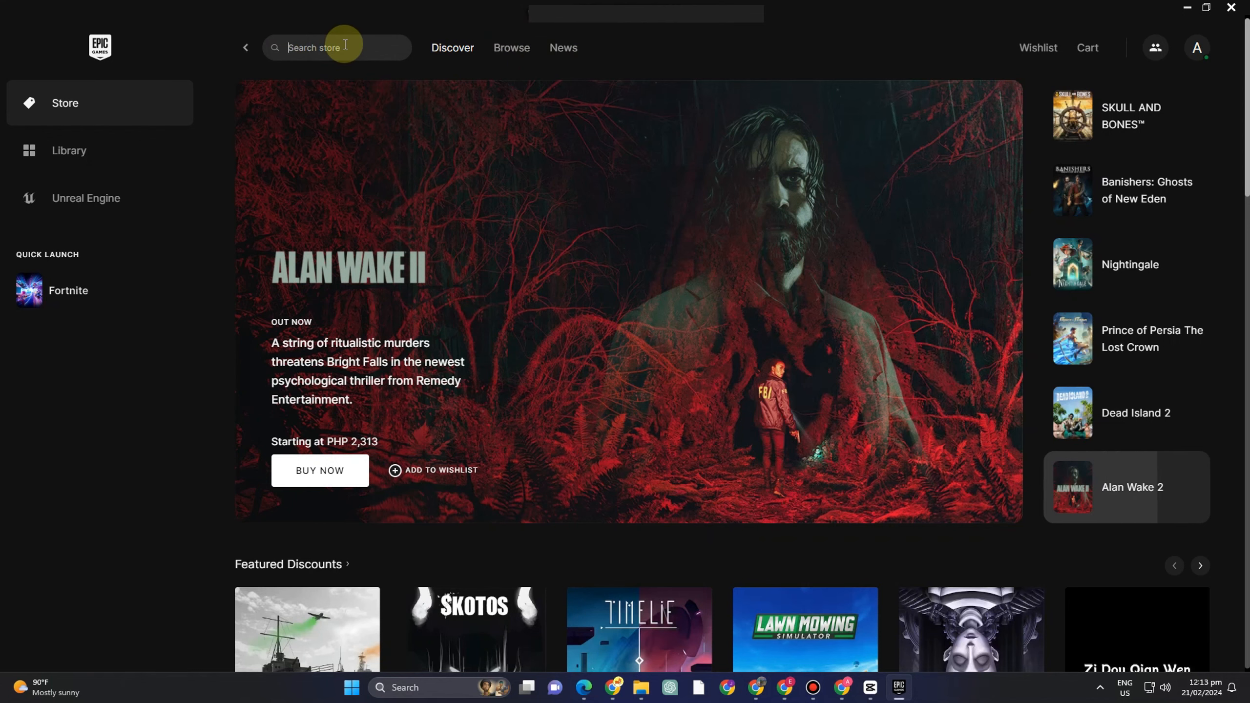
- Search the store for 'fortn' and open Fortnite's store page from the results
type("fortn")
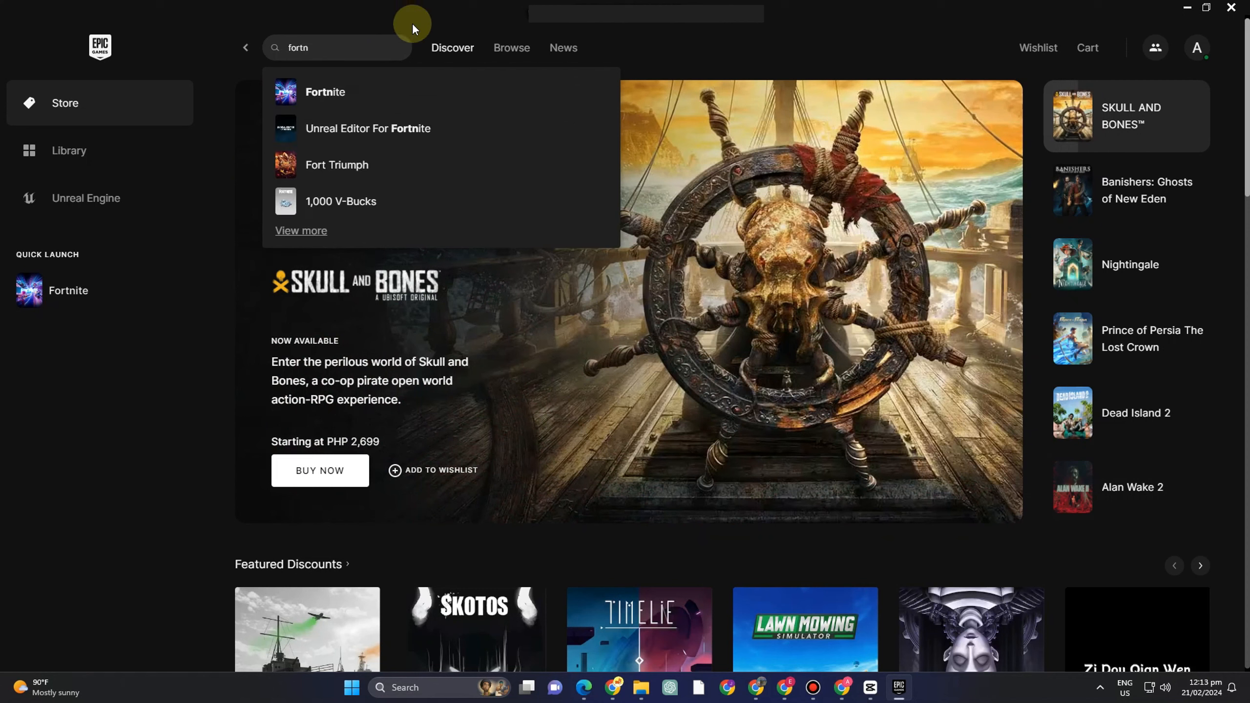
mouse_move(137, 67)
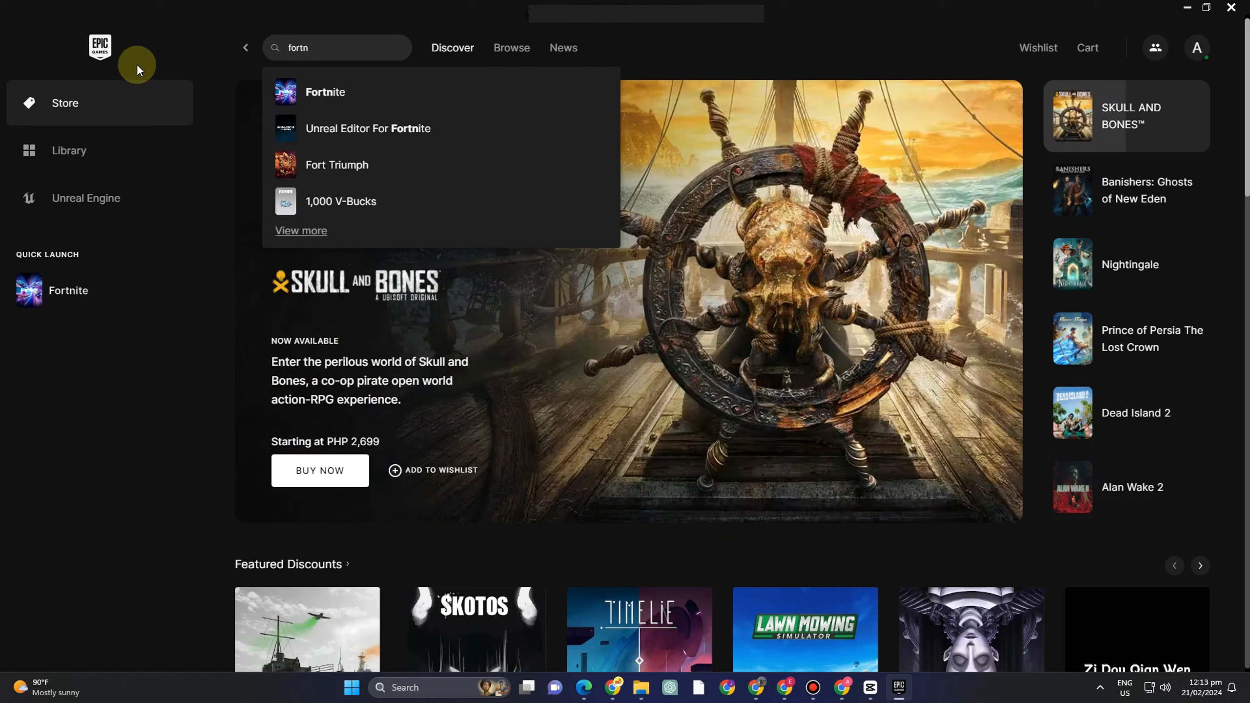
mouse_move(1096, 36)
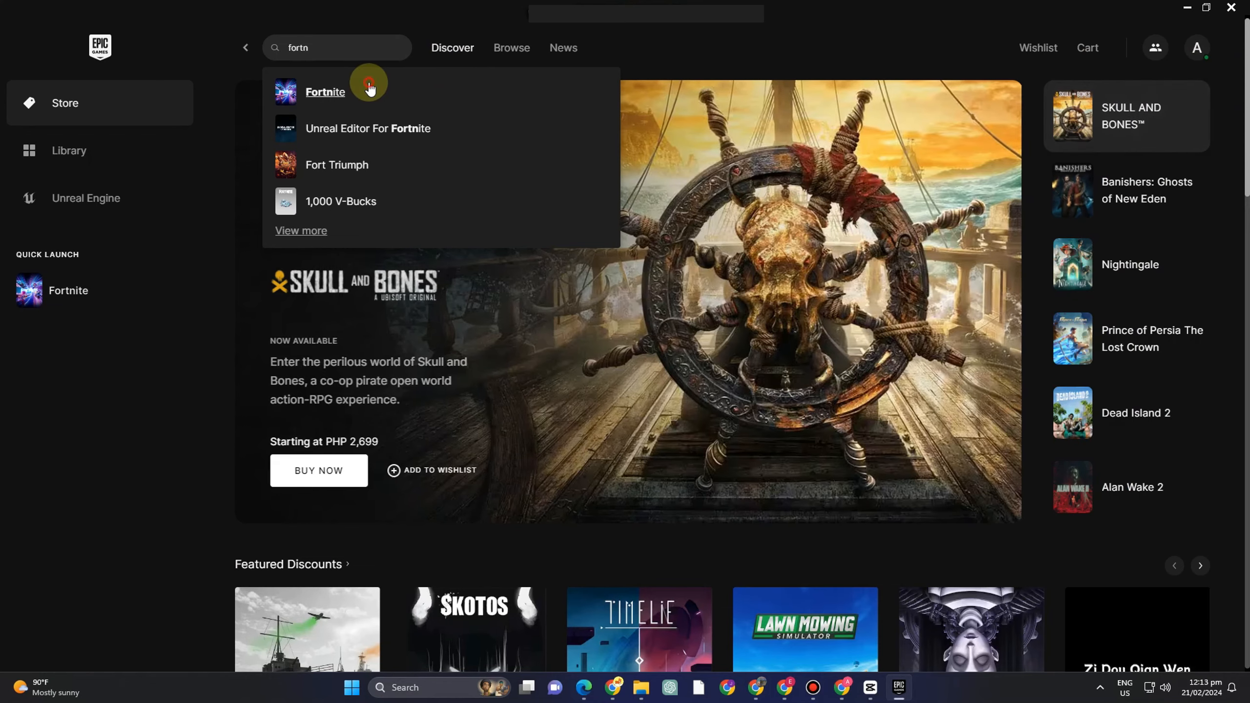
left_click(325, 92)
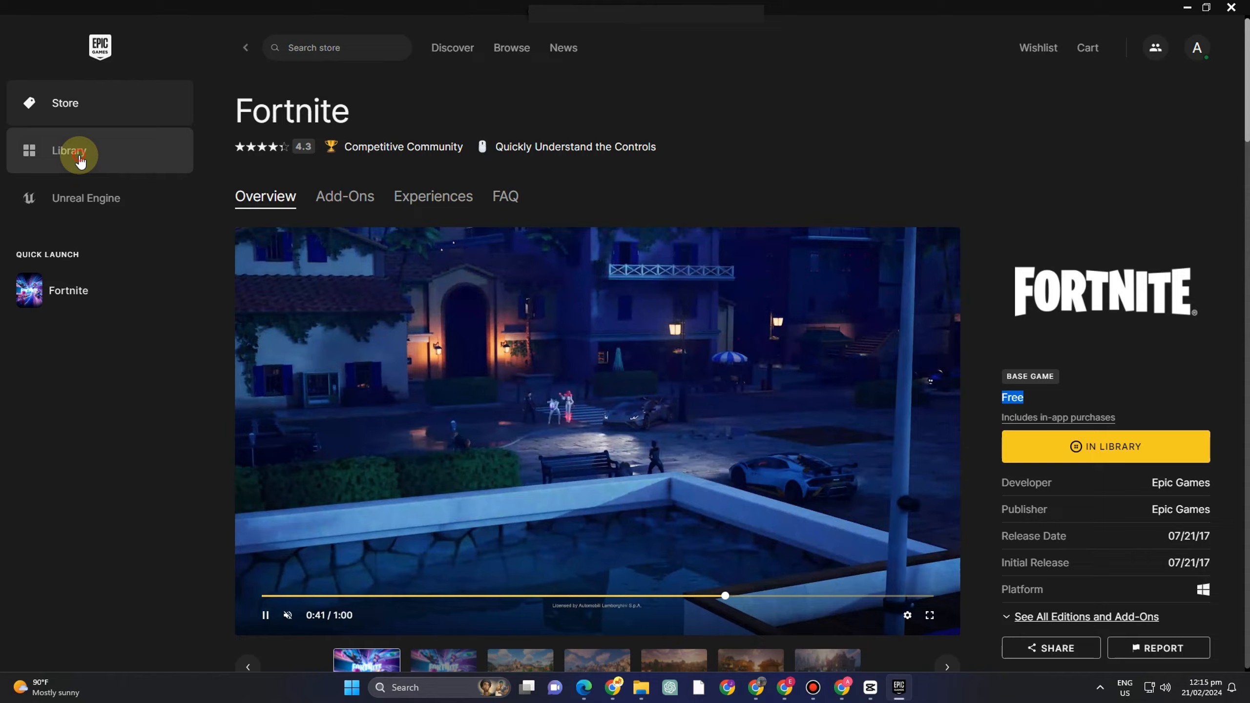
- Switch from Fortnite's store page to the Library in the left sidebar
left_click(72, 151)
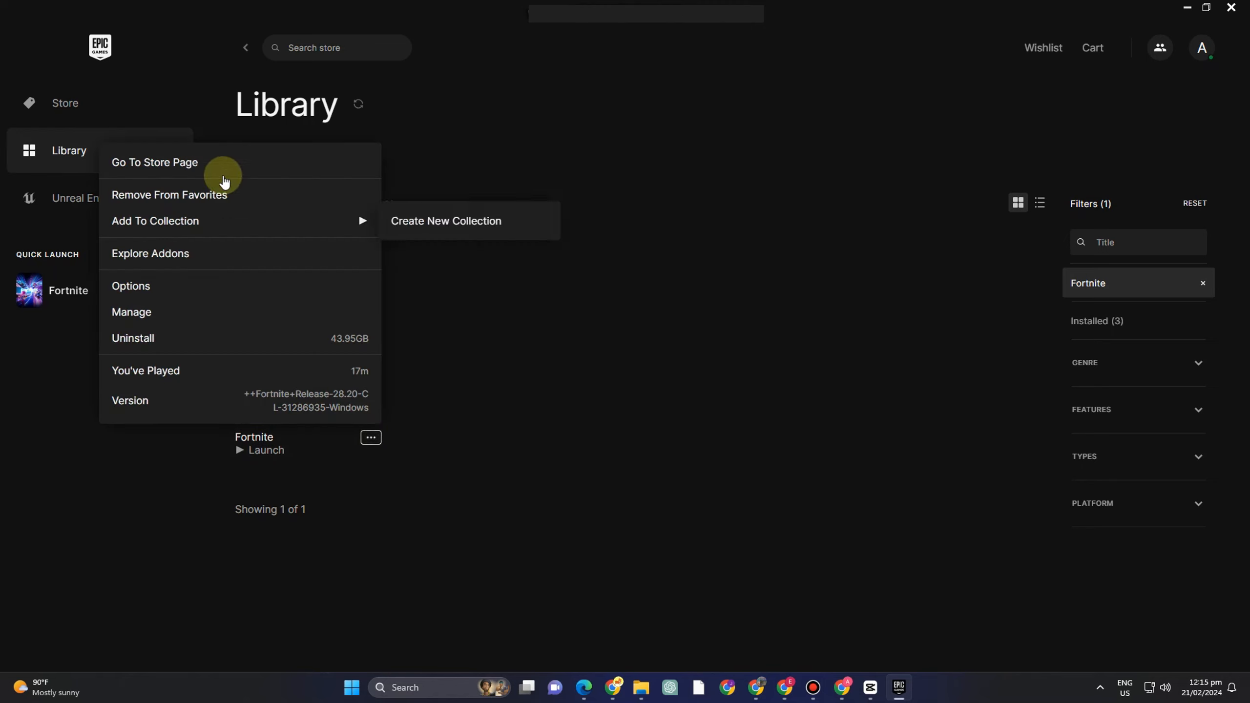
mouse_move(213, 403)
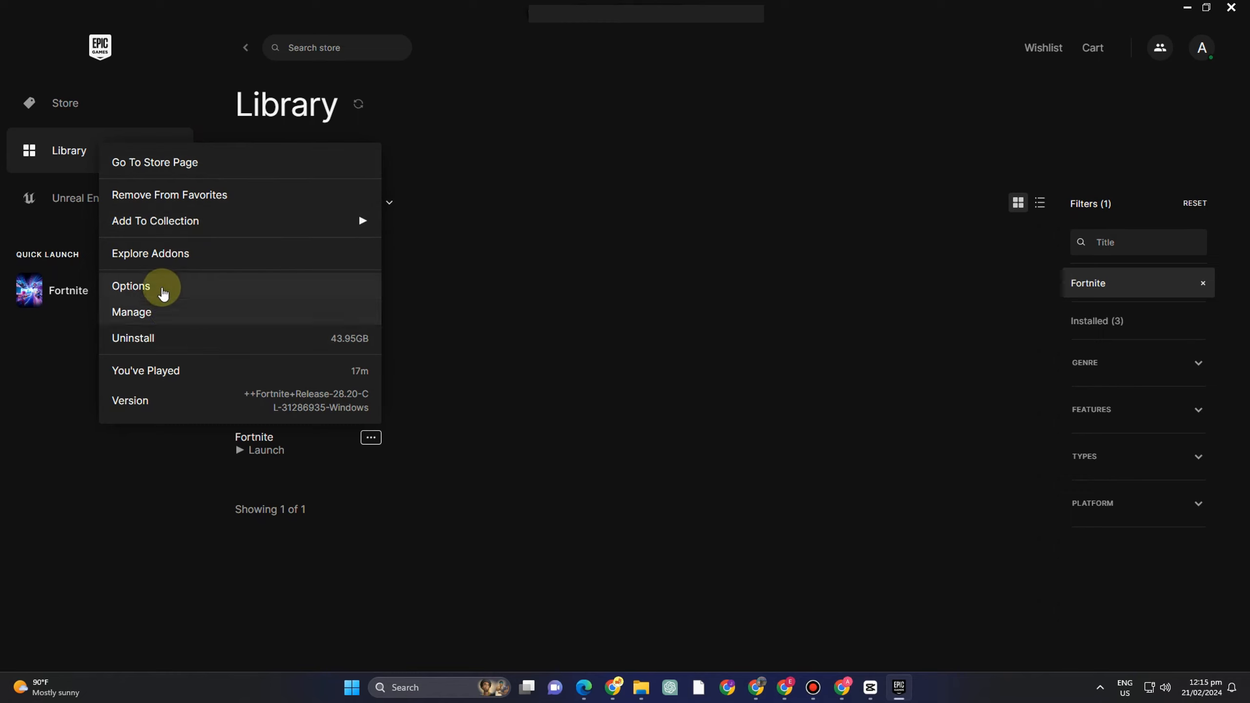
mouse_move(159, 162)
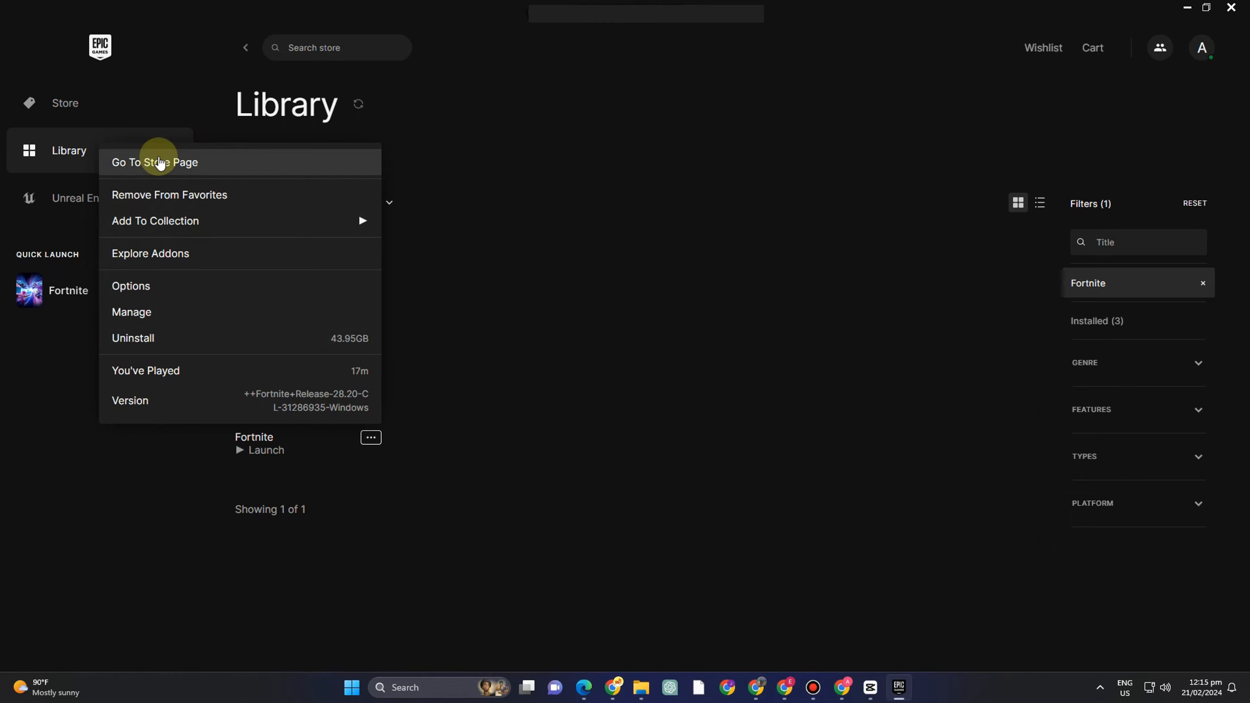
mouse_move(370, 436)
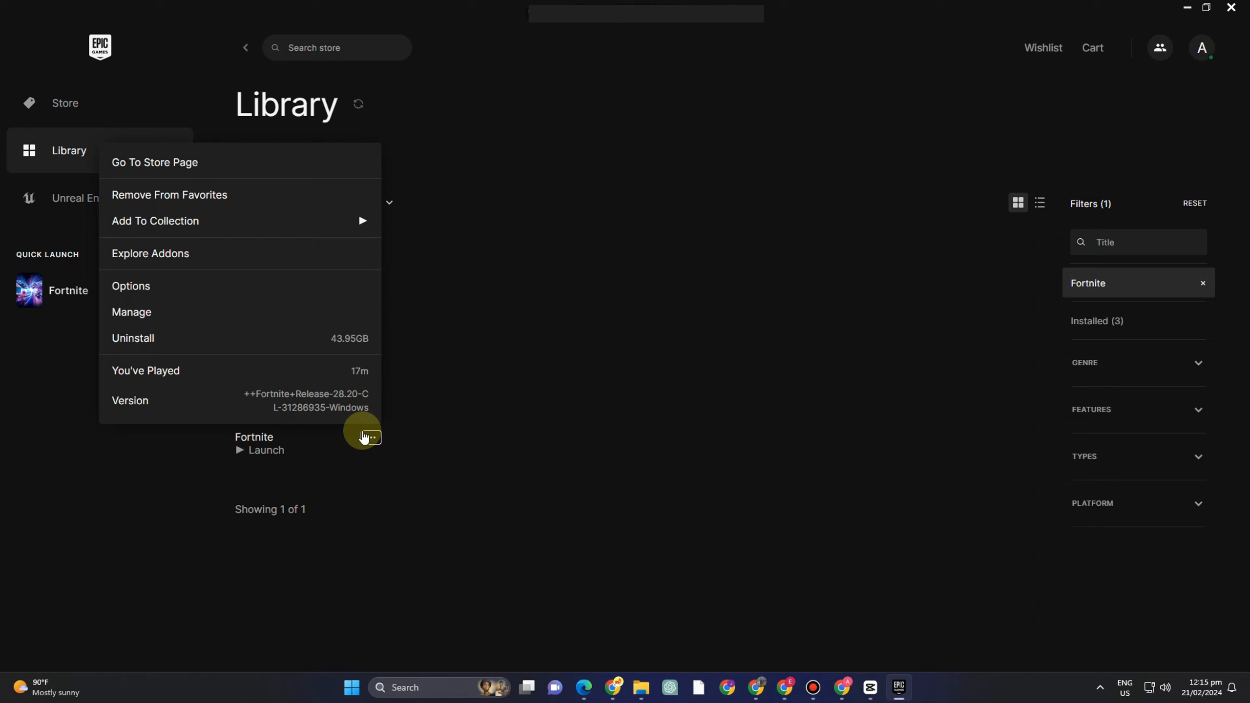